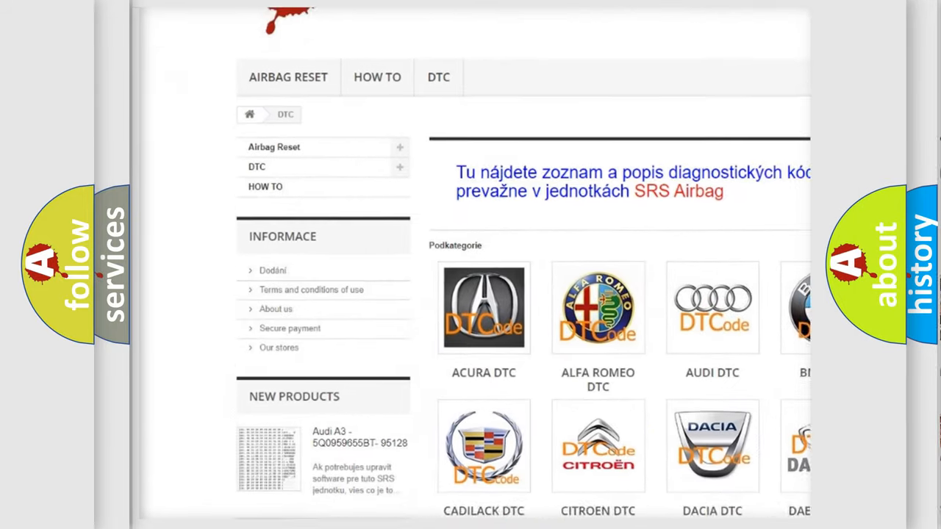
scroll("down", 3)
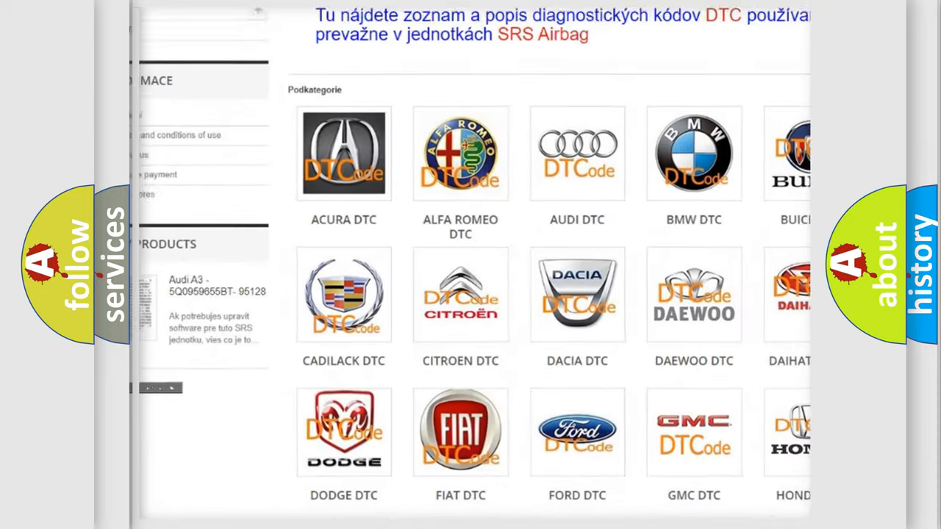
scroll("down", 3)
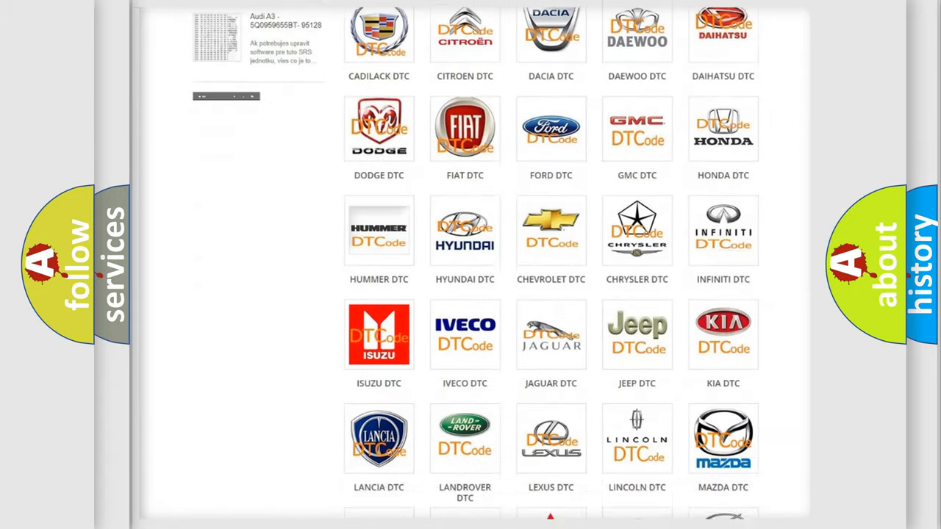
scroll("down", 3)
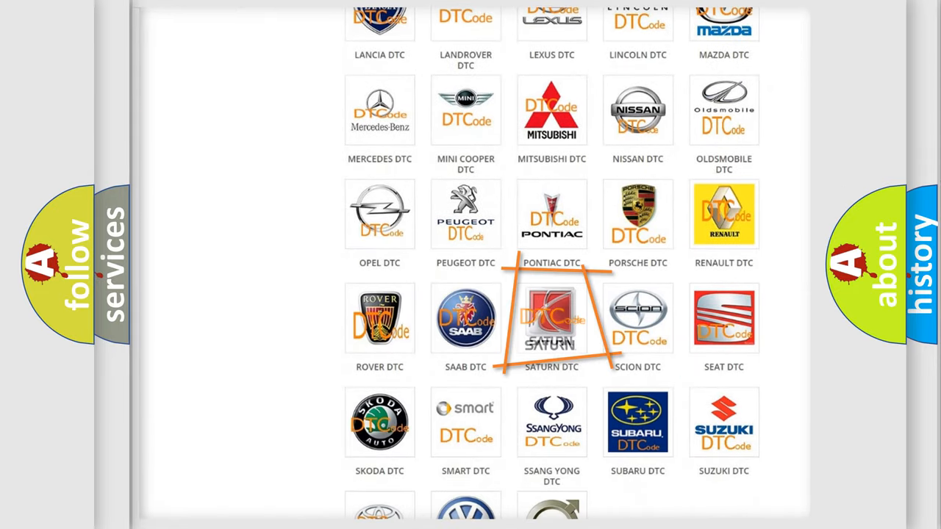